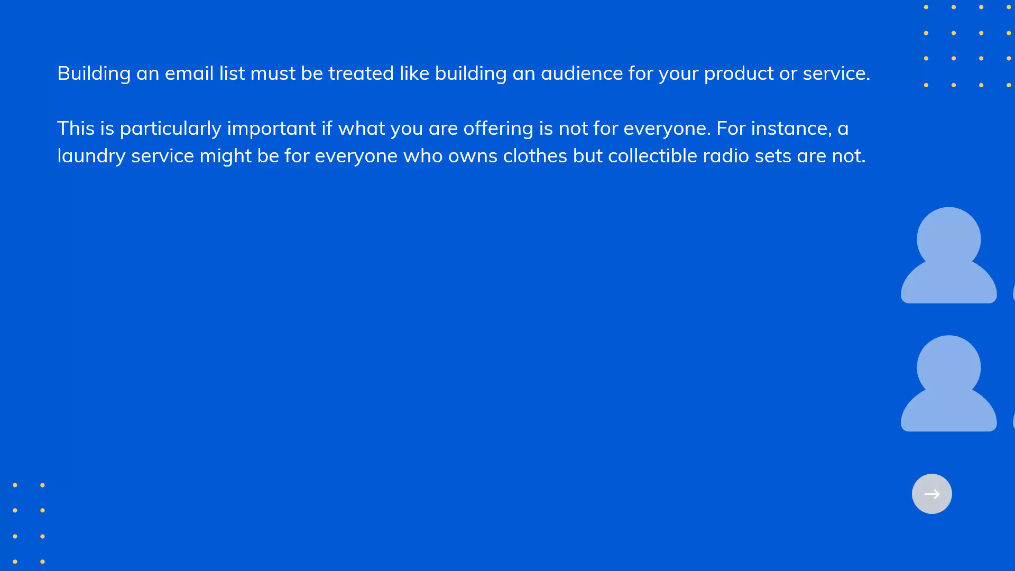
pyautogui.click(932, 494)
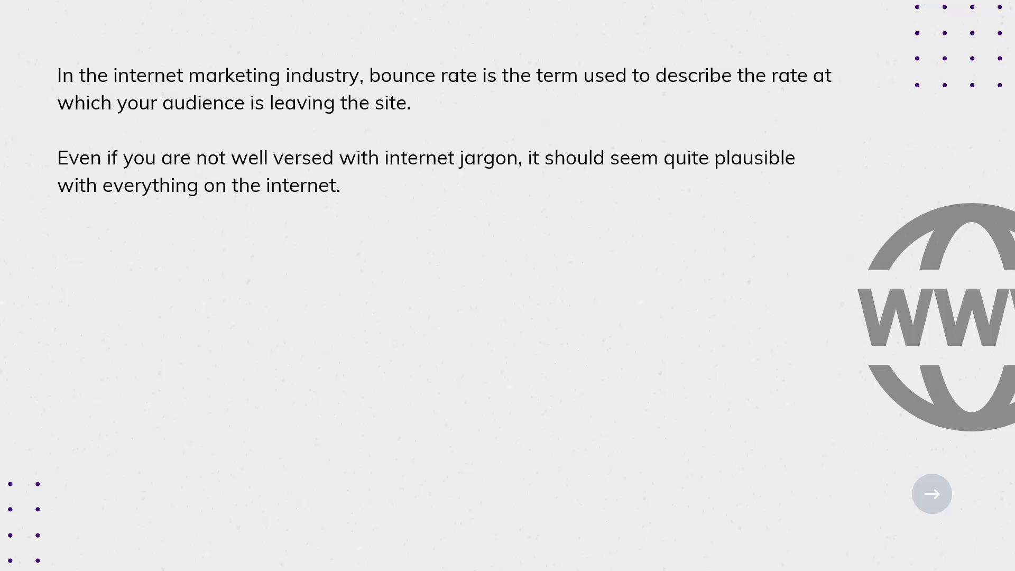
pyautogui.click(932, 493)
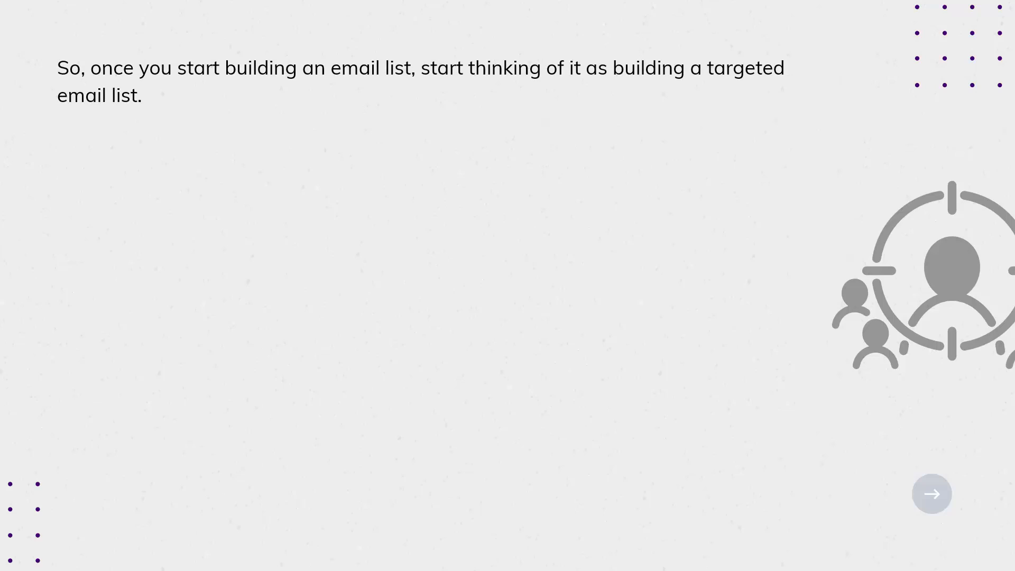